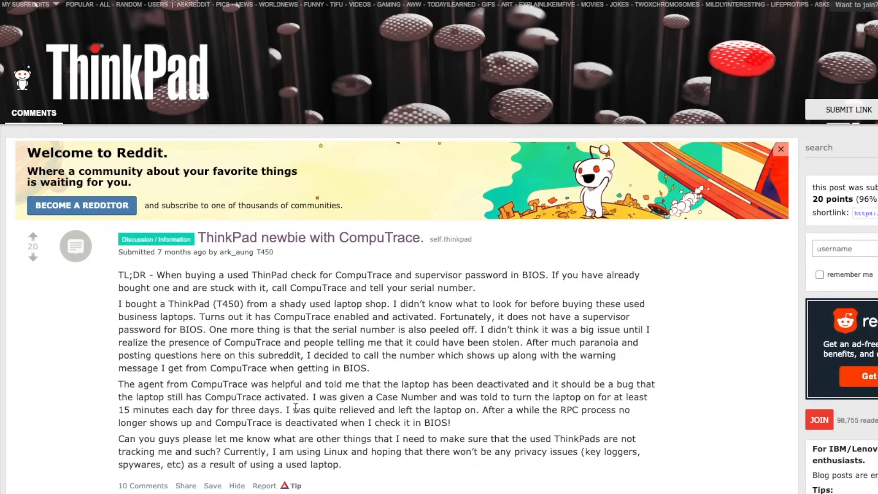
# Run pacstrap /mnt base linux linux-firmware to install the base system after ping succeeds.
pyautogui.scroll(-3)
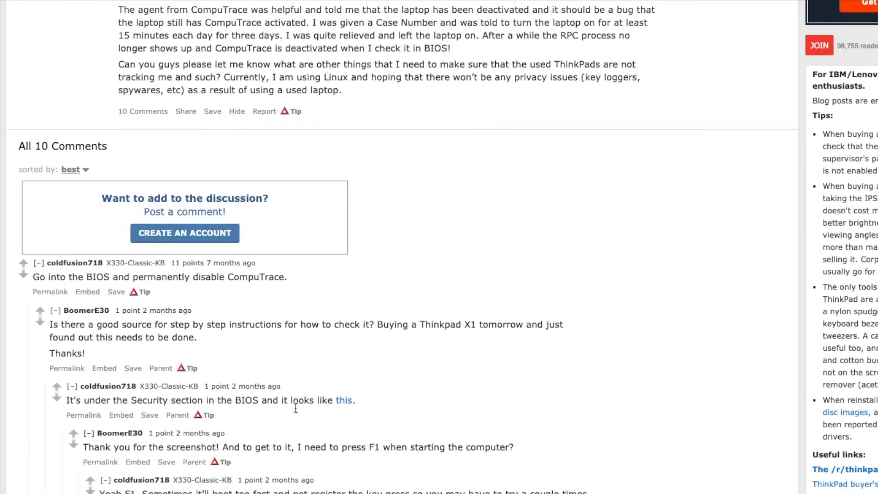
pyautogui.scroll(-3)
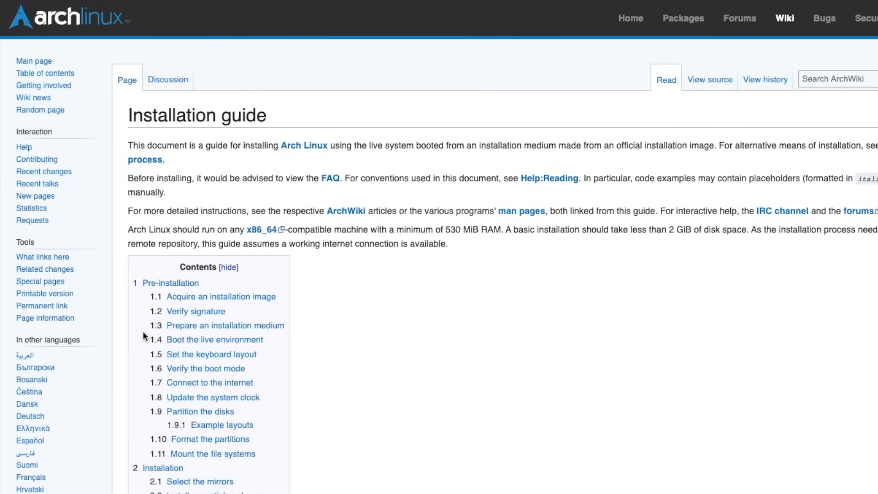
pyautogui.scroll(-3)
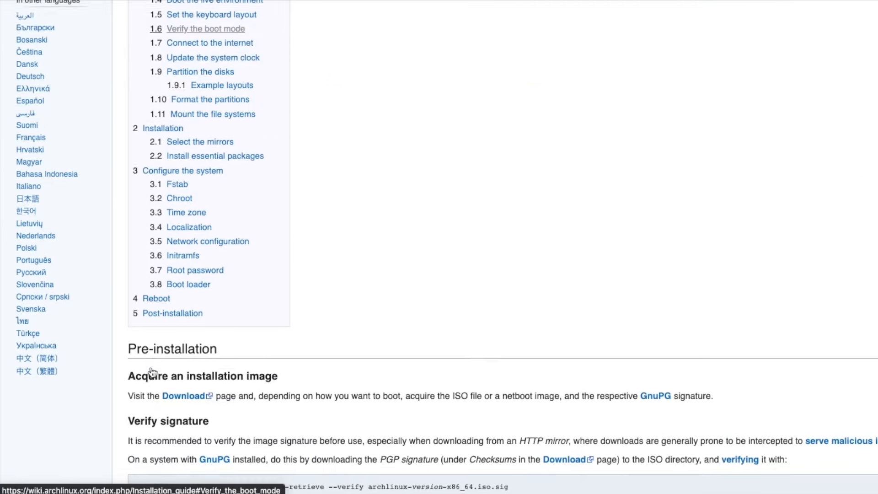
pyautogui.scroll(-3)
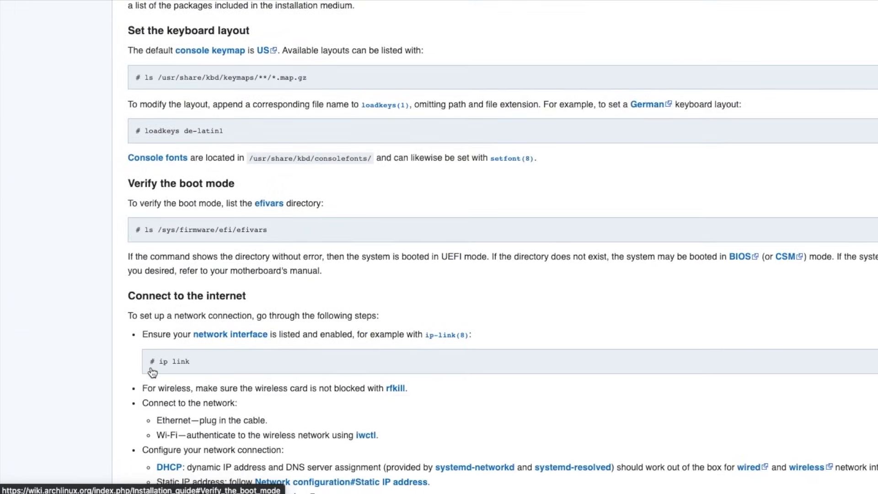
pyautogui.scroll(-3)
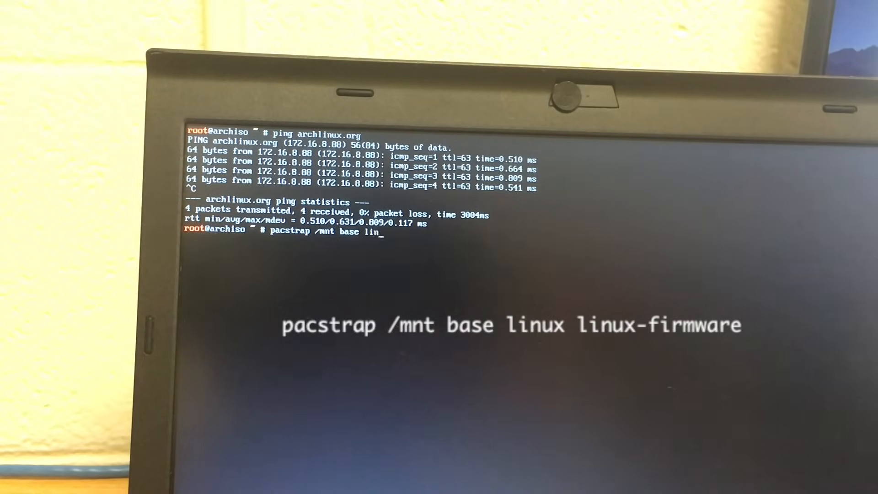
pyautogui.press('Return')
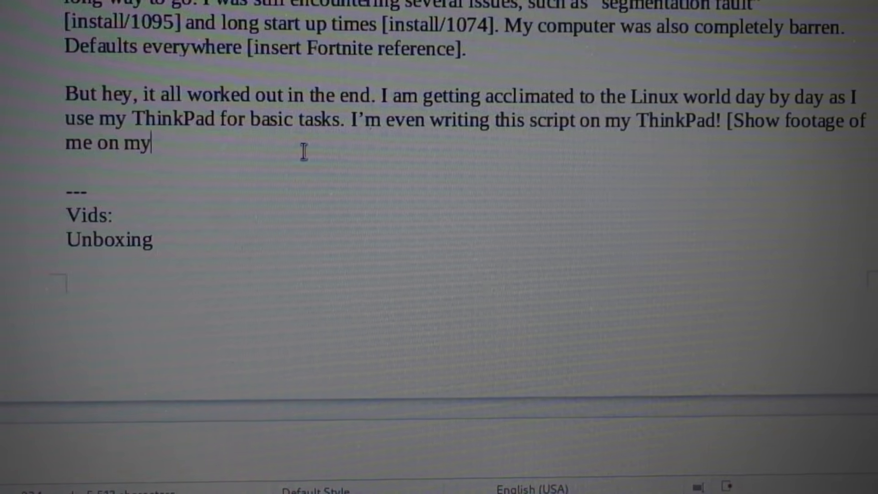
# Finish the script's bracketed footage note with 'ThinkPad]'.
pyautogui.write('ThinkPad]')
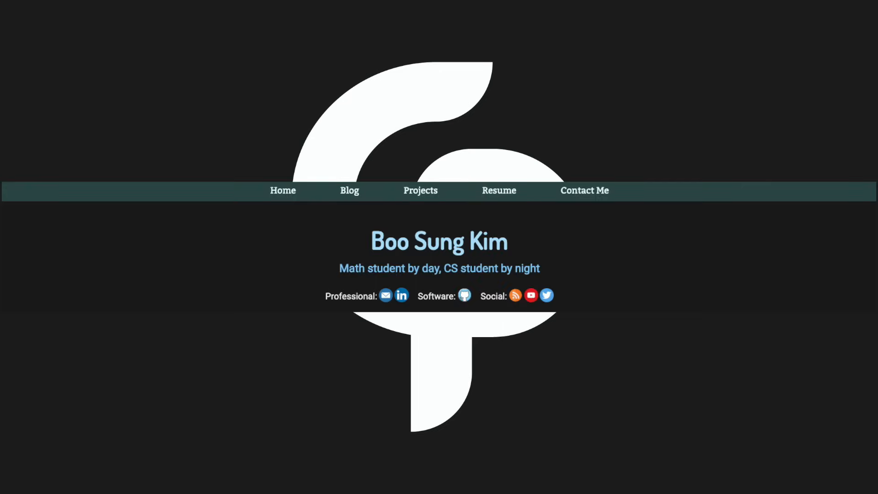
# Go to the Projects page showing the 4th Dimentional Snake AI project.
pyautogui.click(420, 191)
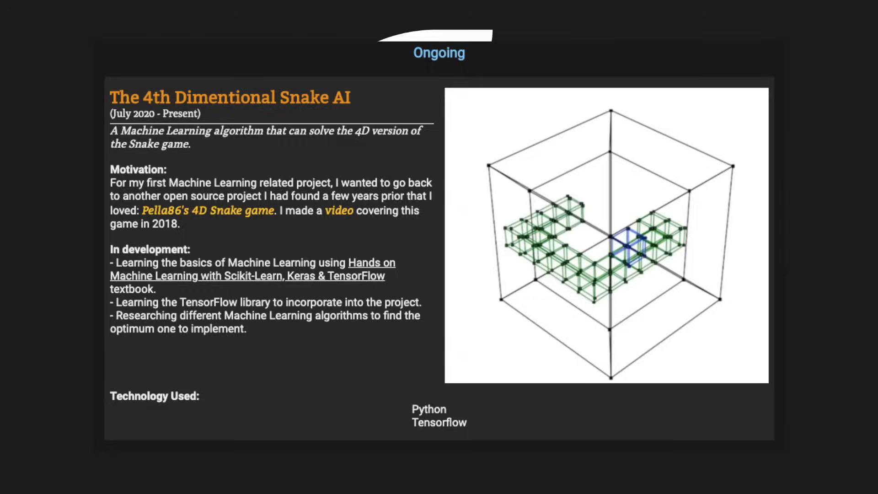